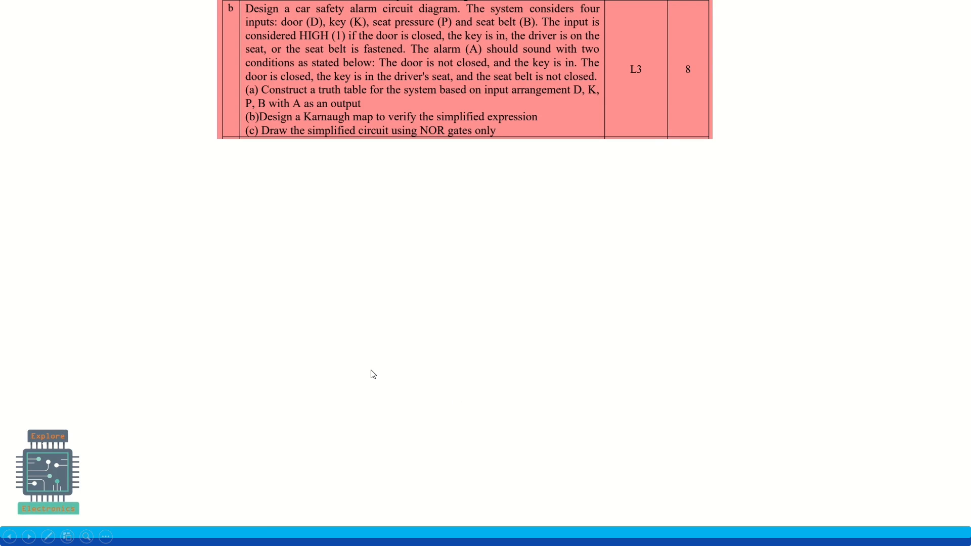
mouse_move(261, 49)
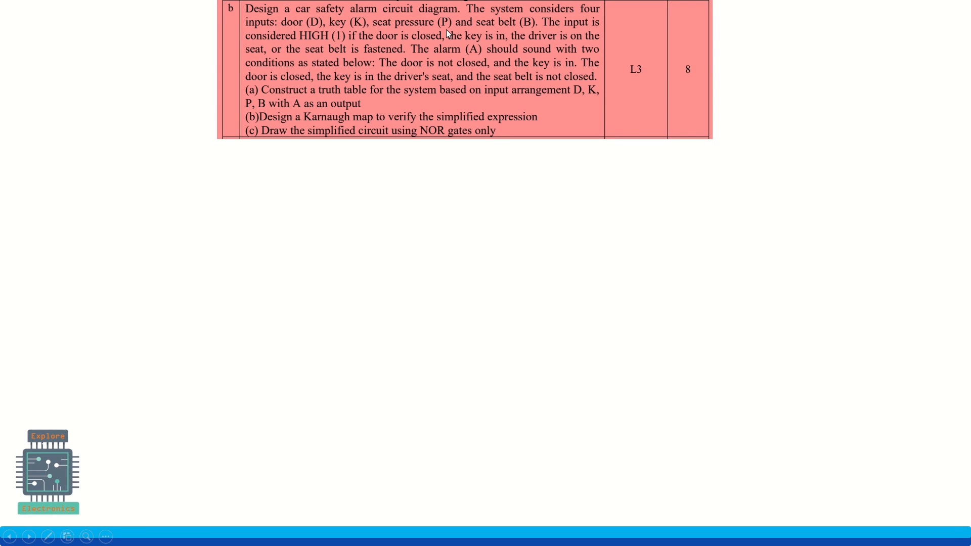
mouse_move(529, 58)
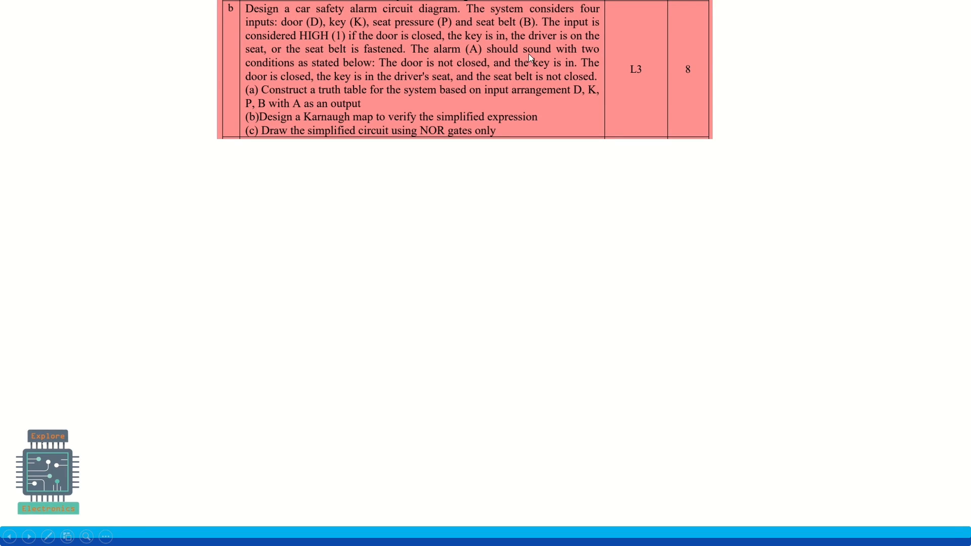
mouse_move(304, 38)
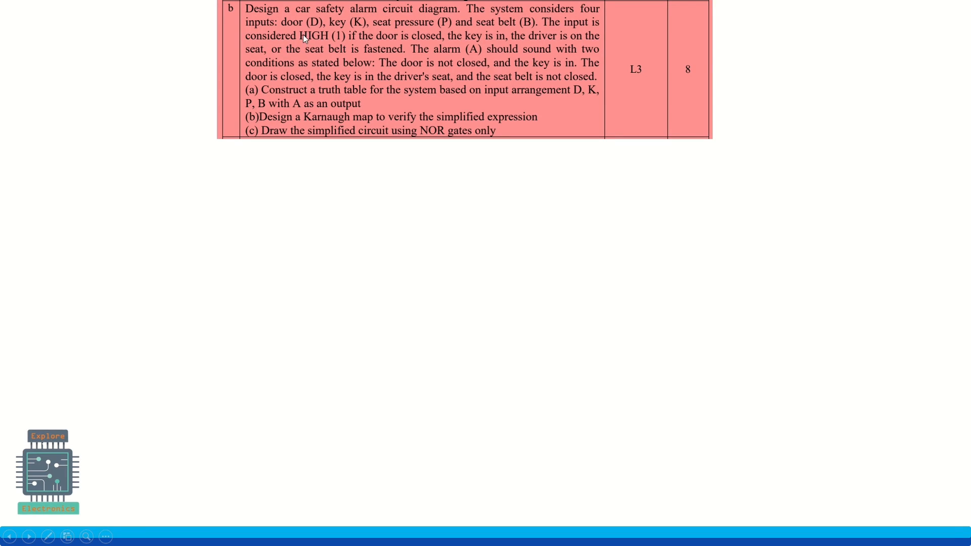
mouse_move(361, 39)
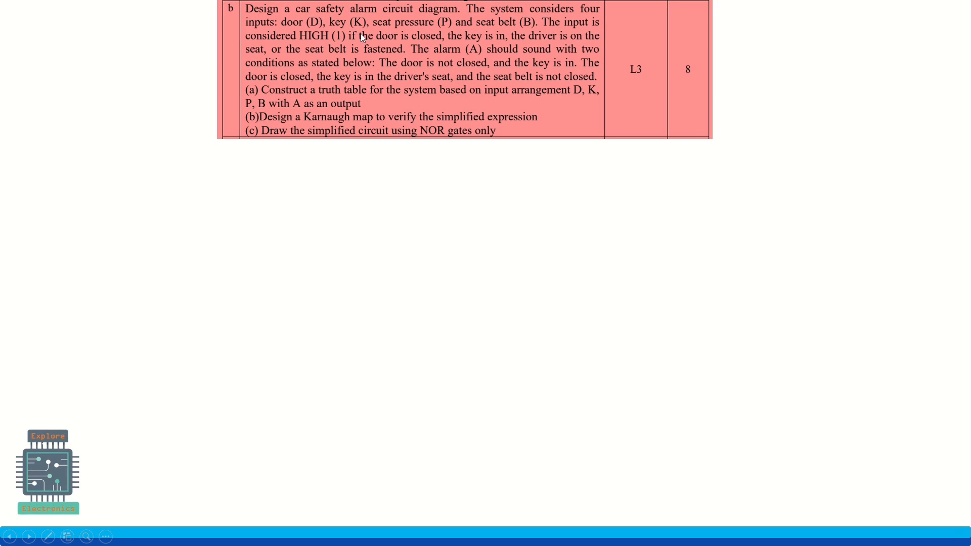
mouse_move(464, 37)
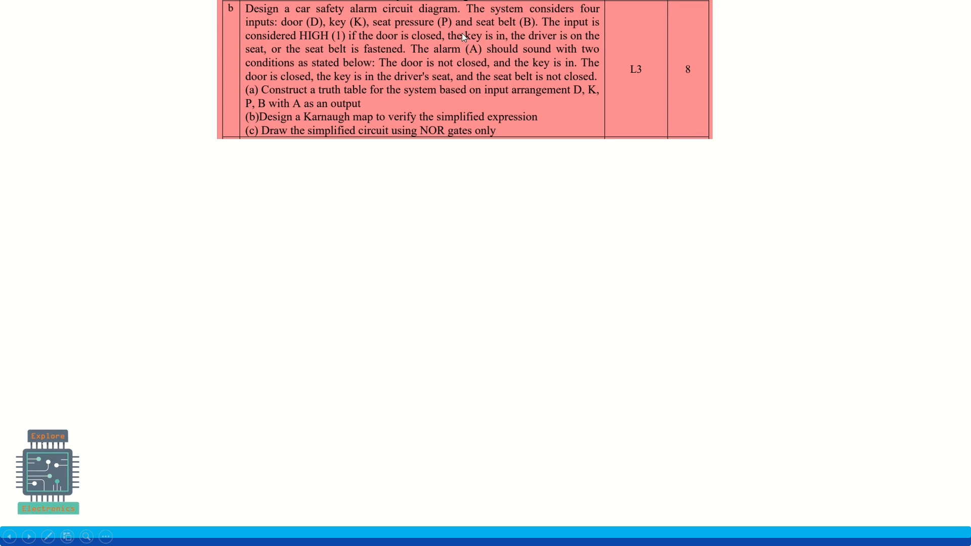
mouse_move(316, 76)
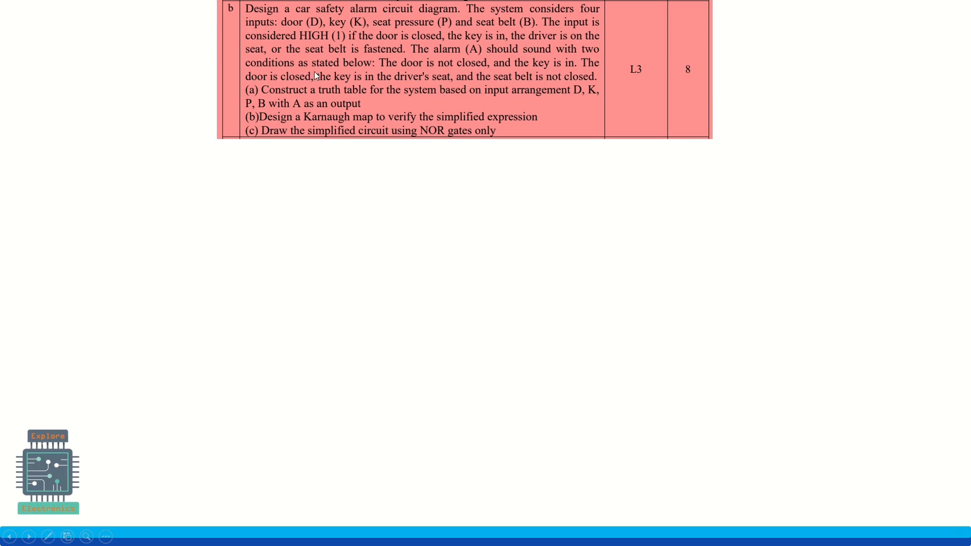
mouse_move(330, 47)
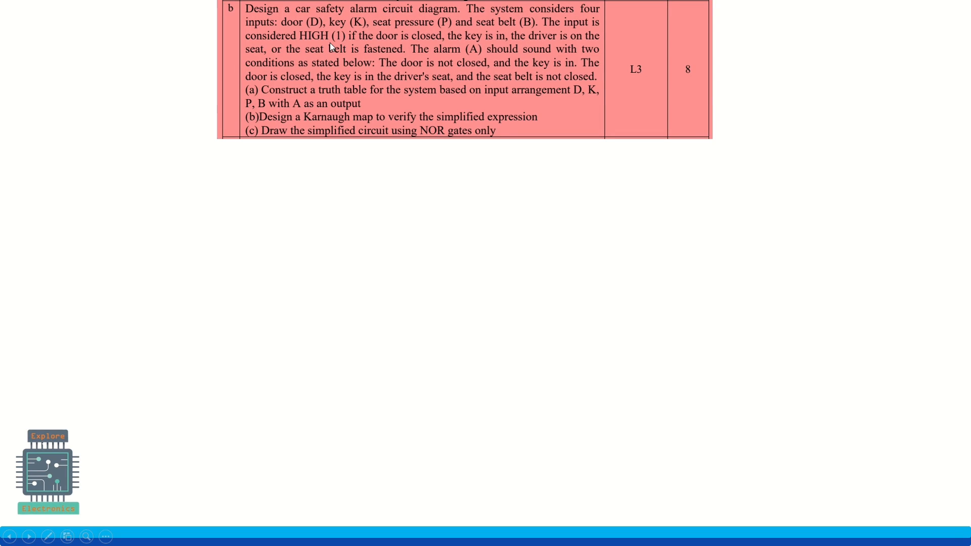
mouse_move(432, 48)
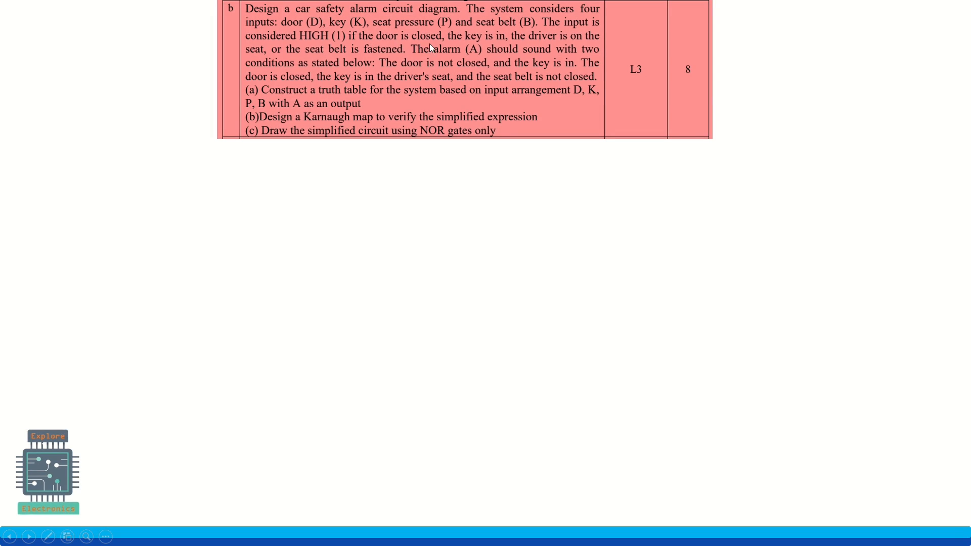
mouse_move(520, 52)
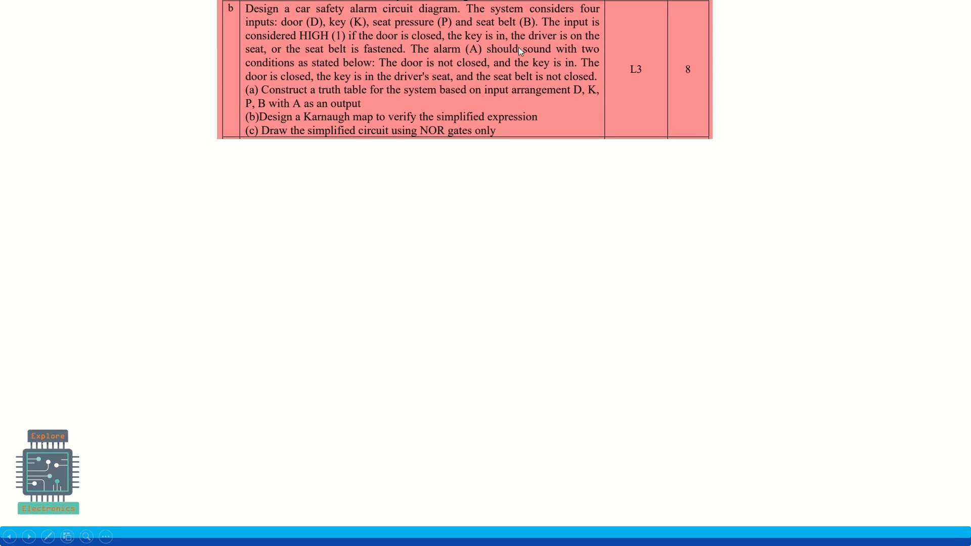
mouse_move(301, 57)
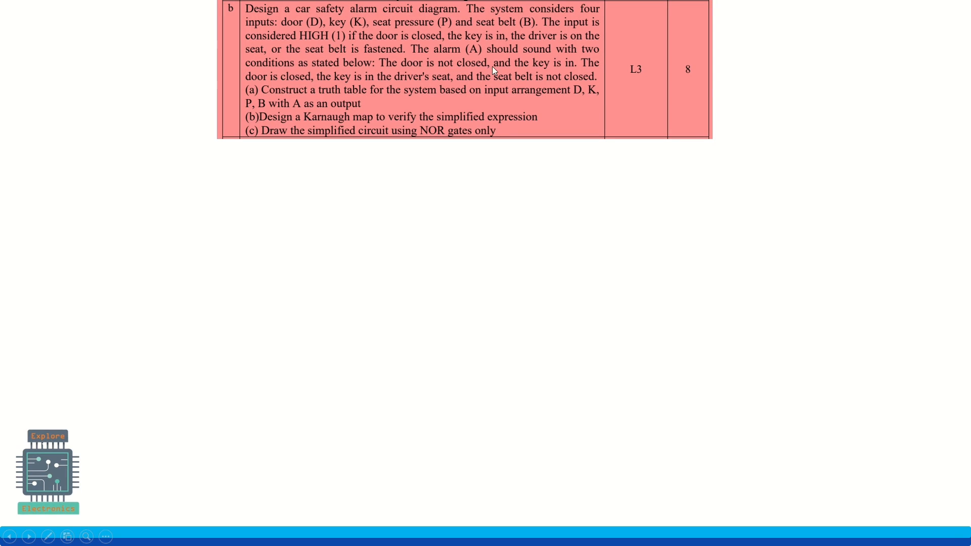
mouse_move(525, 63)
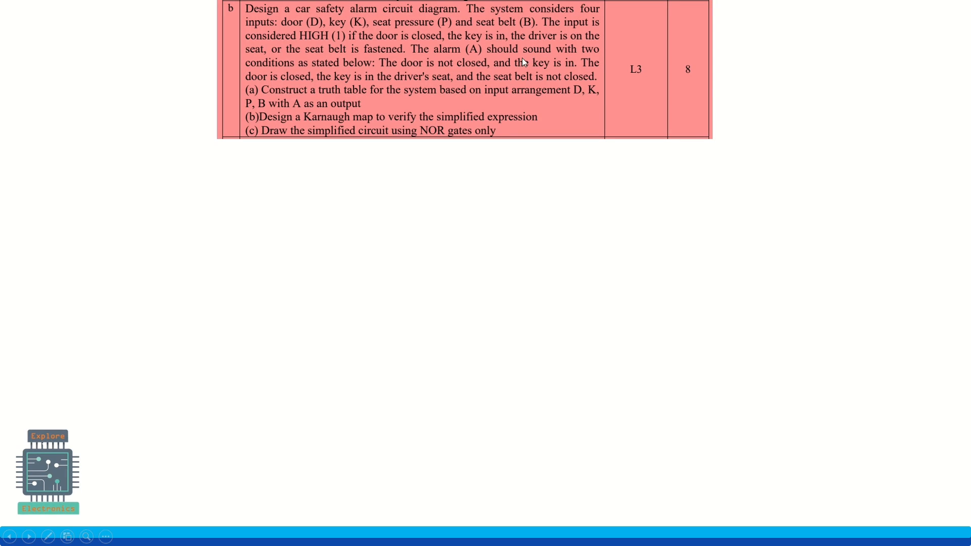
mouse_move(362, 68)
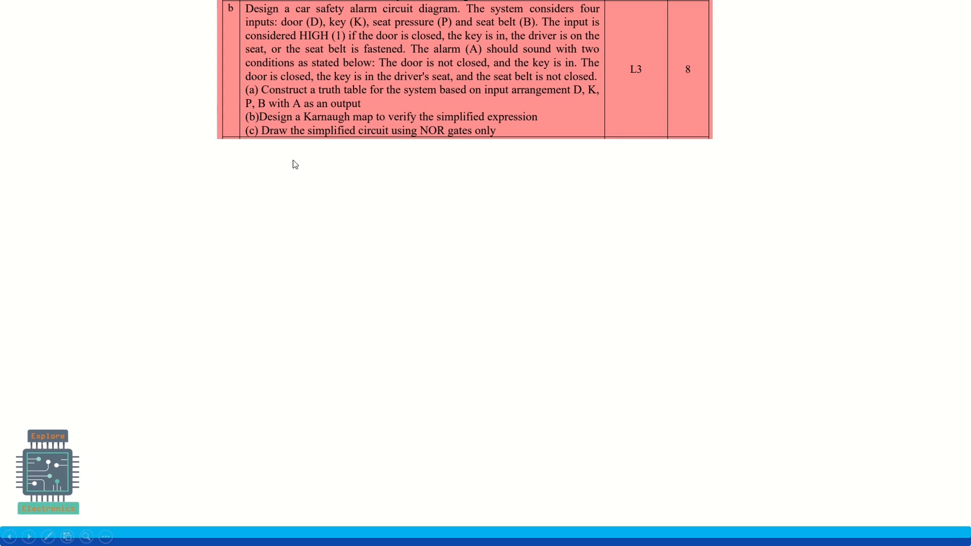
mouse_move(477, 74)
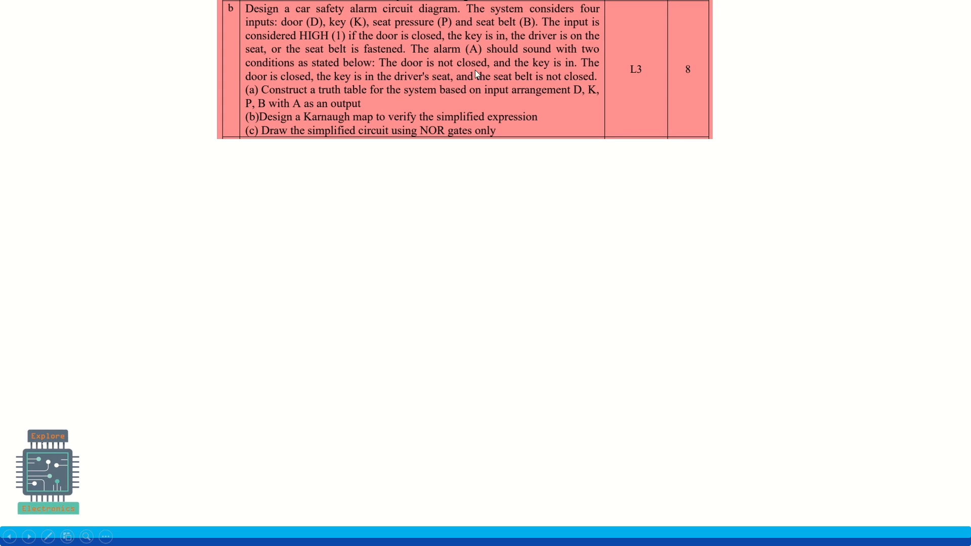
mouse_move(426, 71)
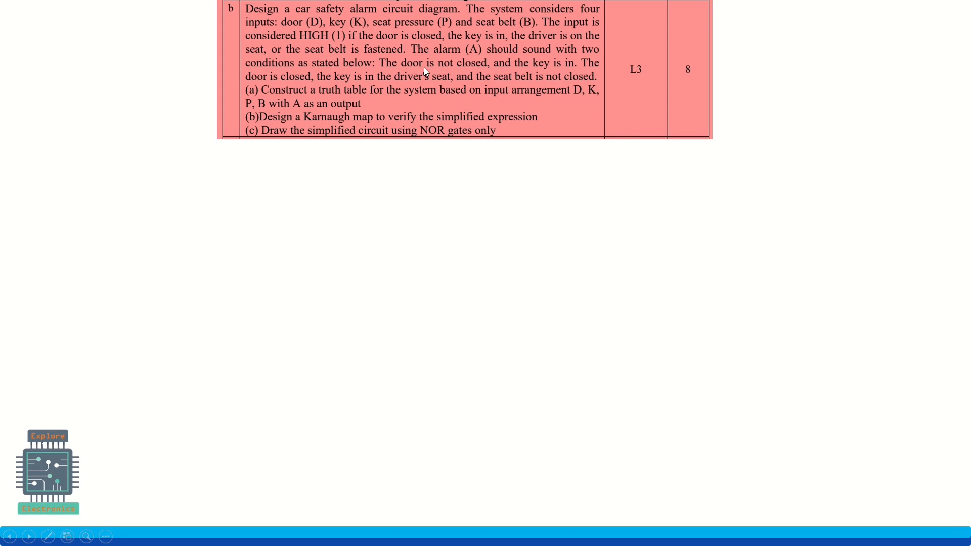
mouse_move(470, 74)
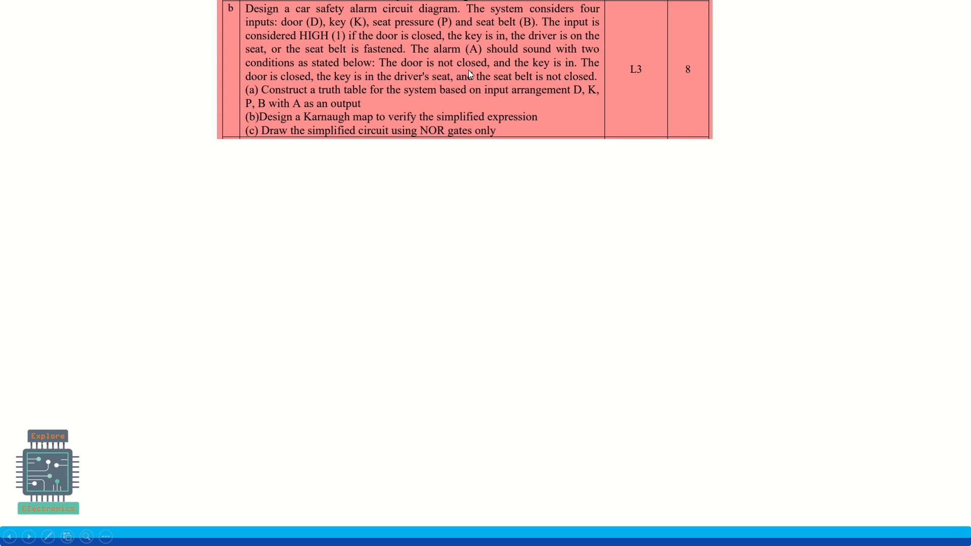
mouse_move(566, 67)
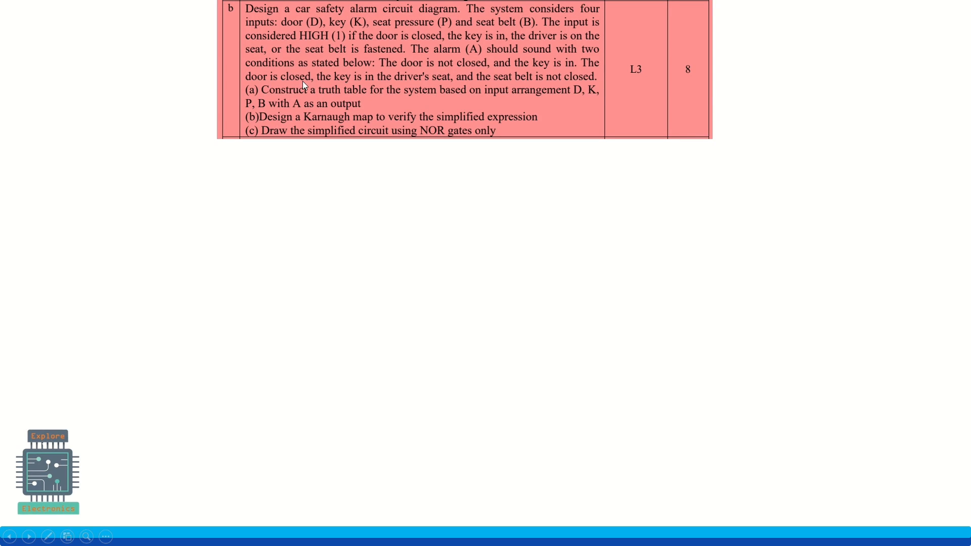
mouse_move(381, 83)
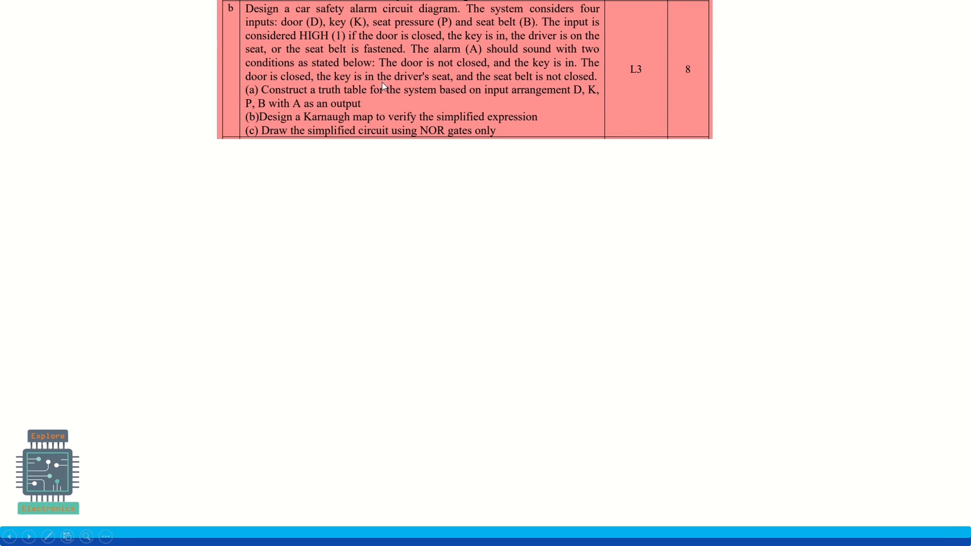
mouse_move(569, 82)
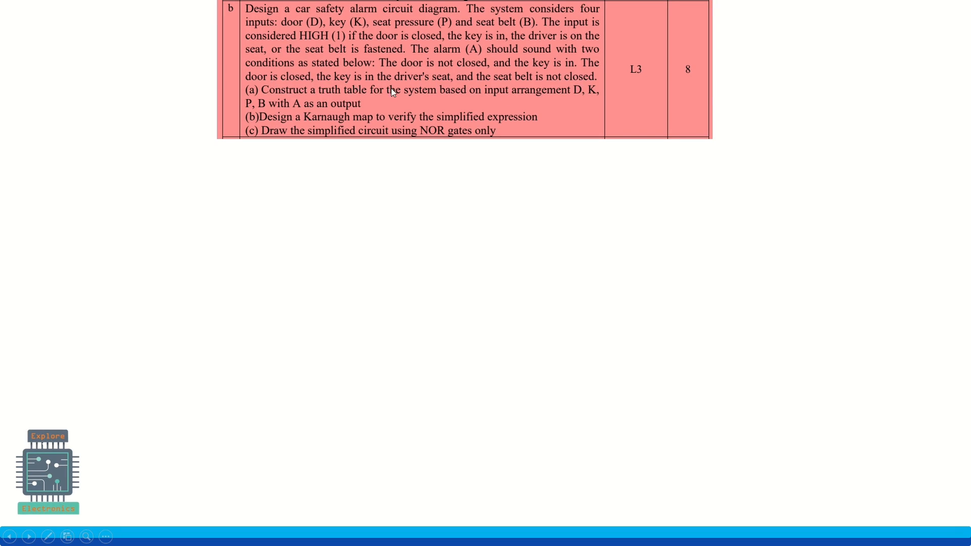
mouse_move(526, 79)
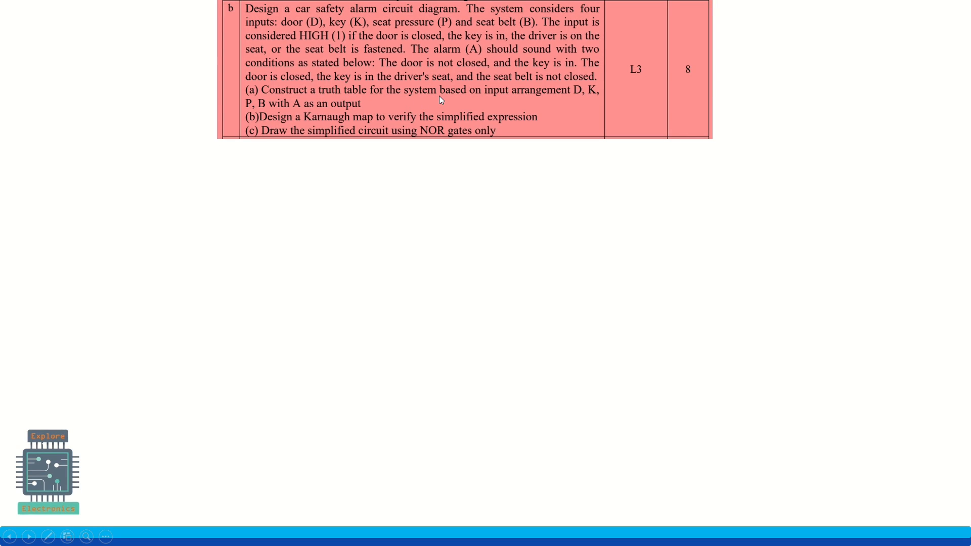
mouse_move(540, 104)
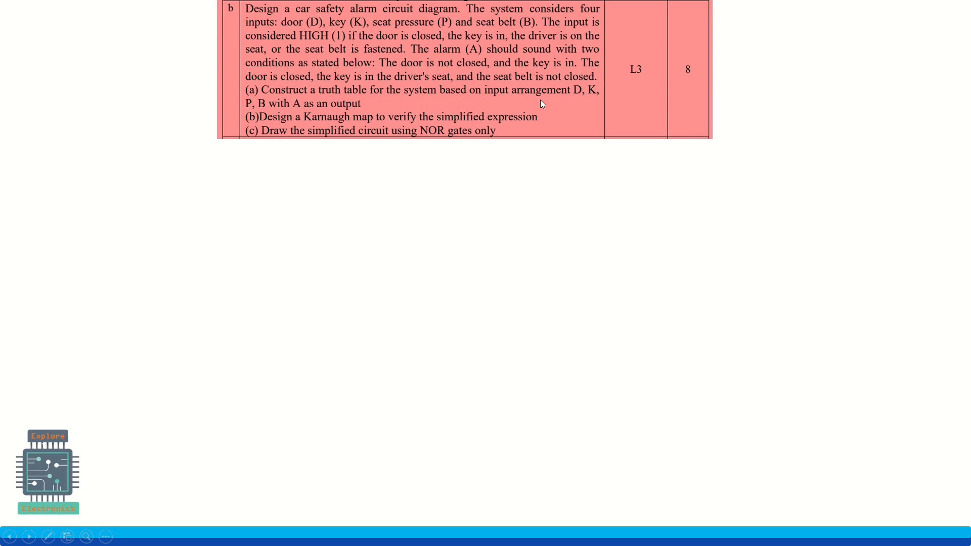
mouse_move(265, 123)
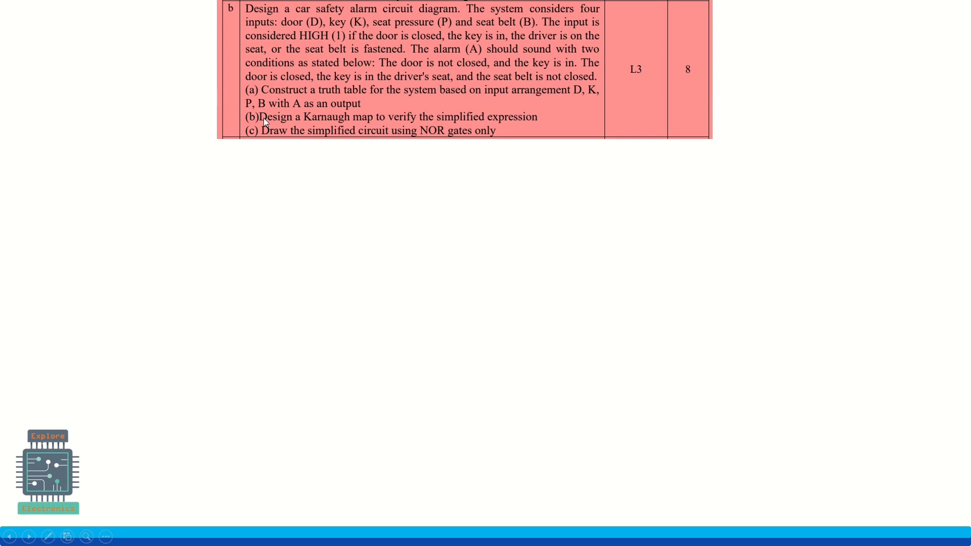
mouse_move(426, 120)
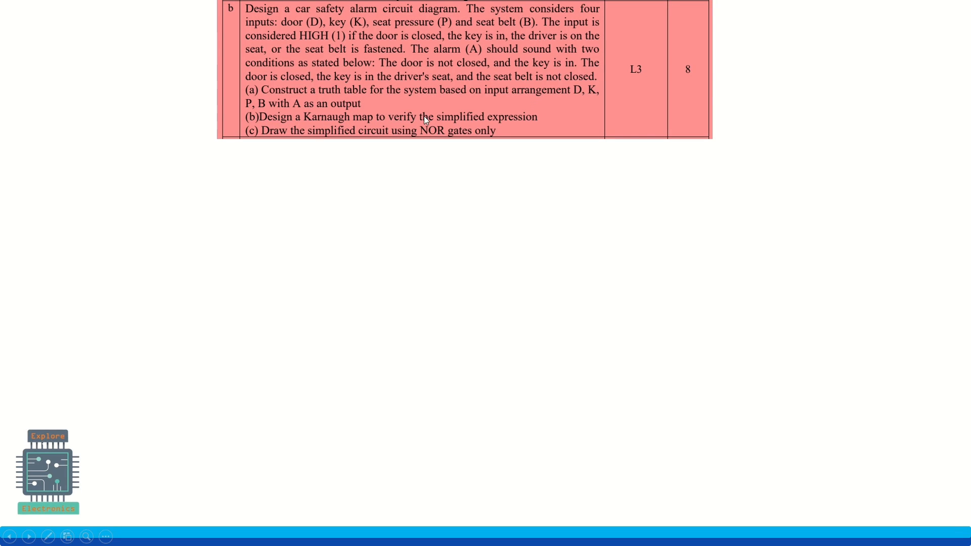
mouse_move(365, 138)
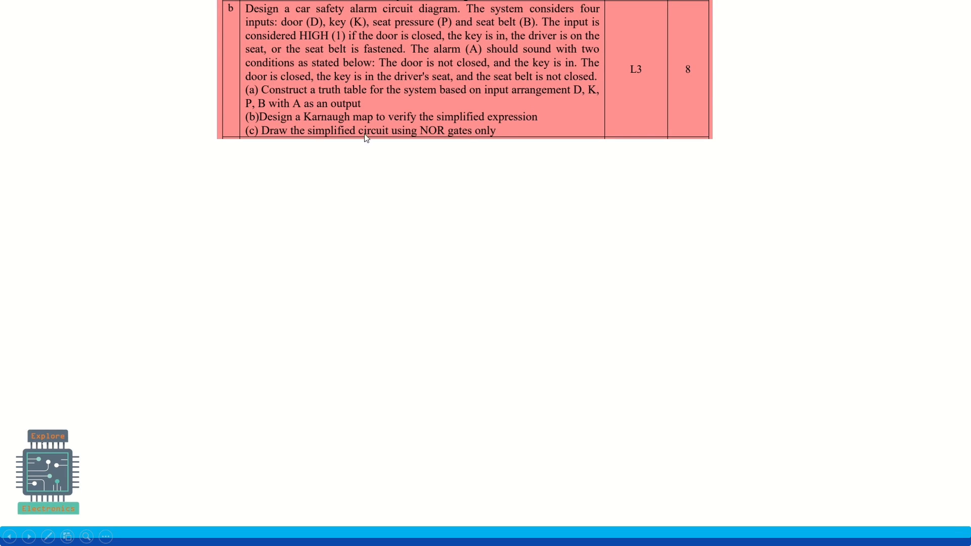
mouse_move(463, 153)
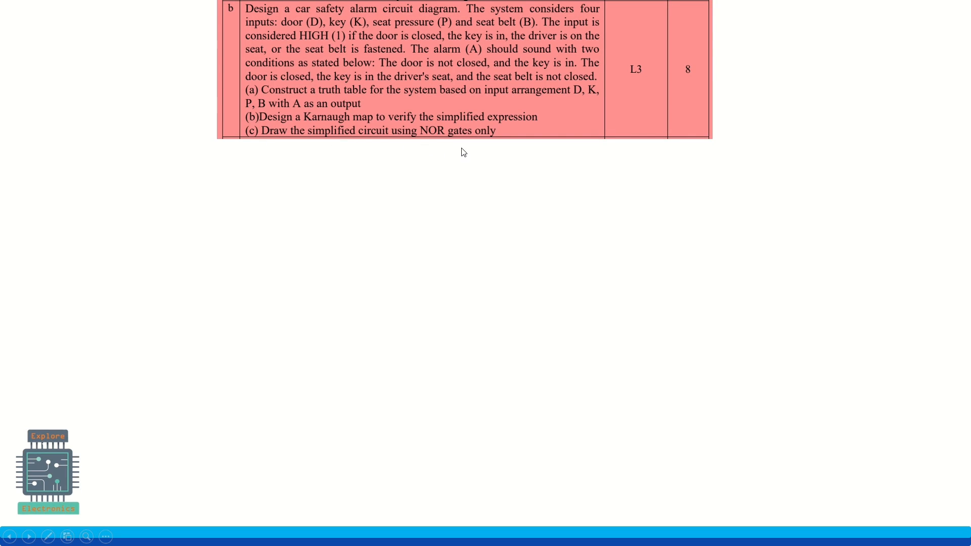
mouse_move(474, 162)
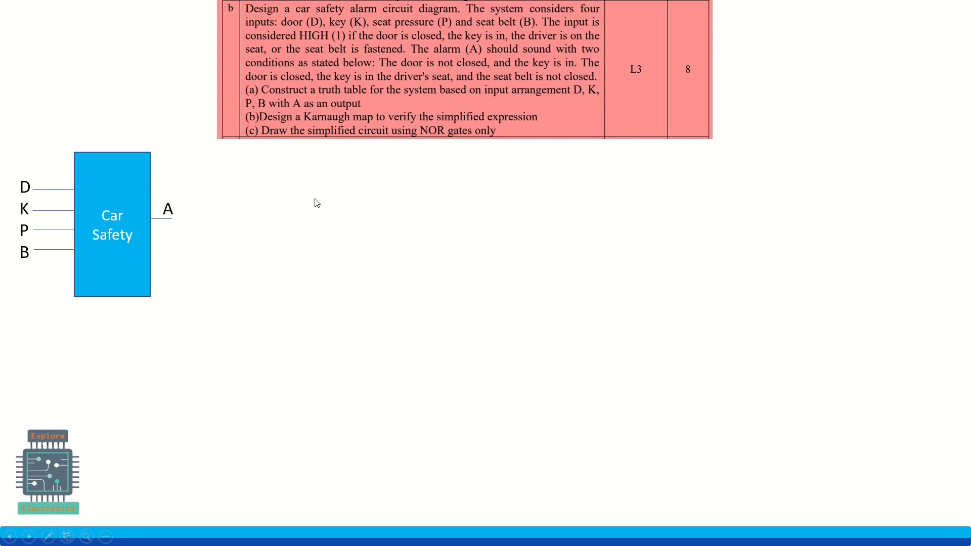
mouse_move(26, 190)
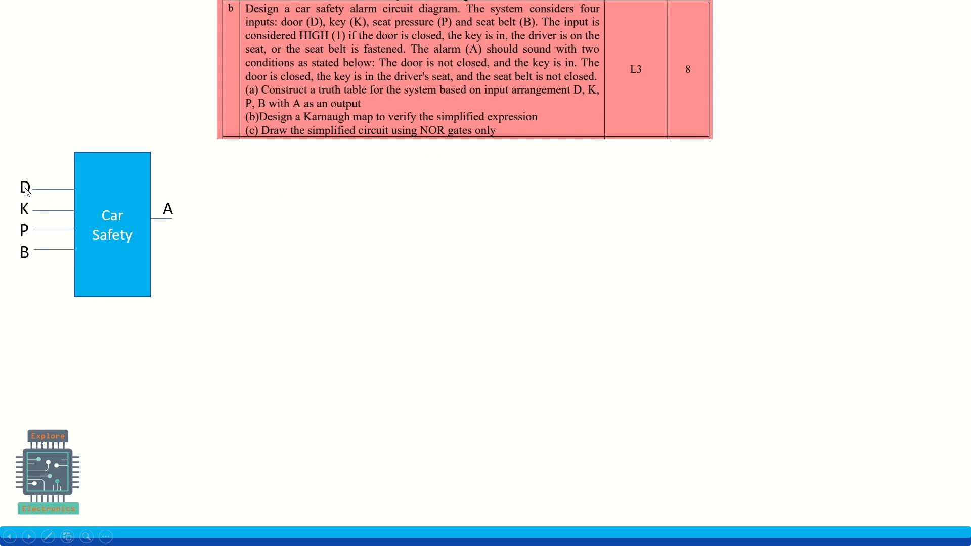
mouse_move(23, 210)
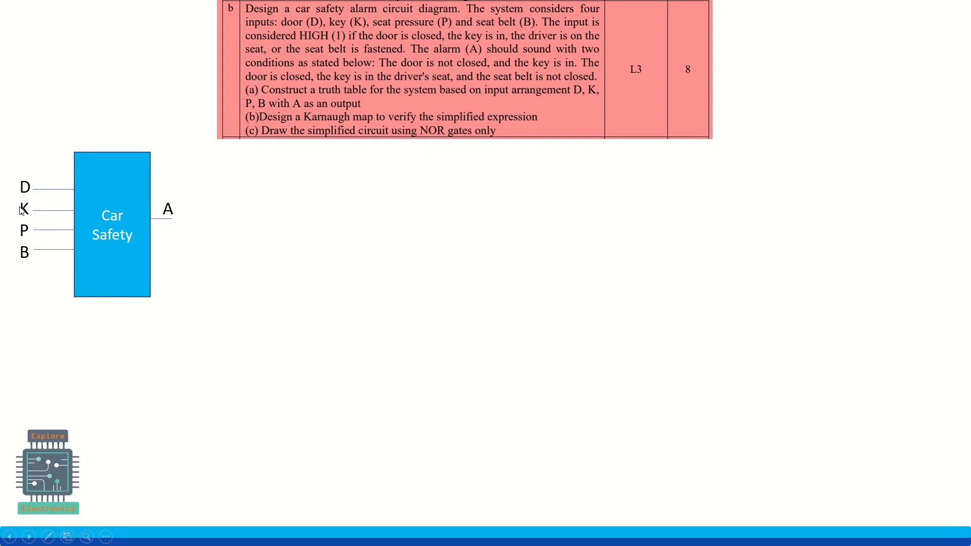
mouse_move(21, 247)
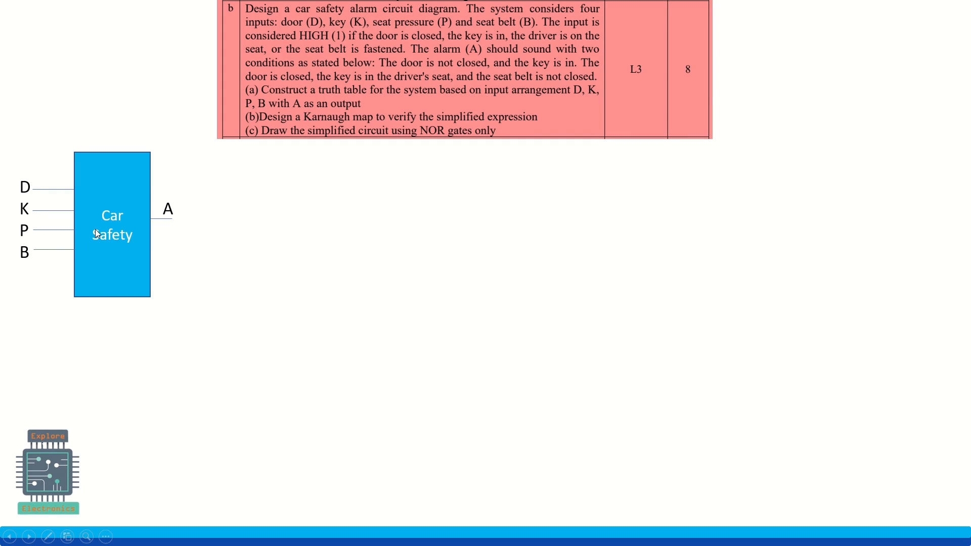
mouse_move(104, 241)
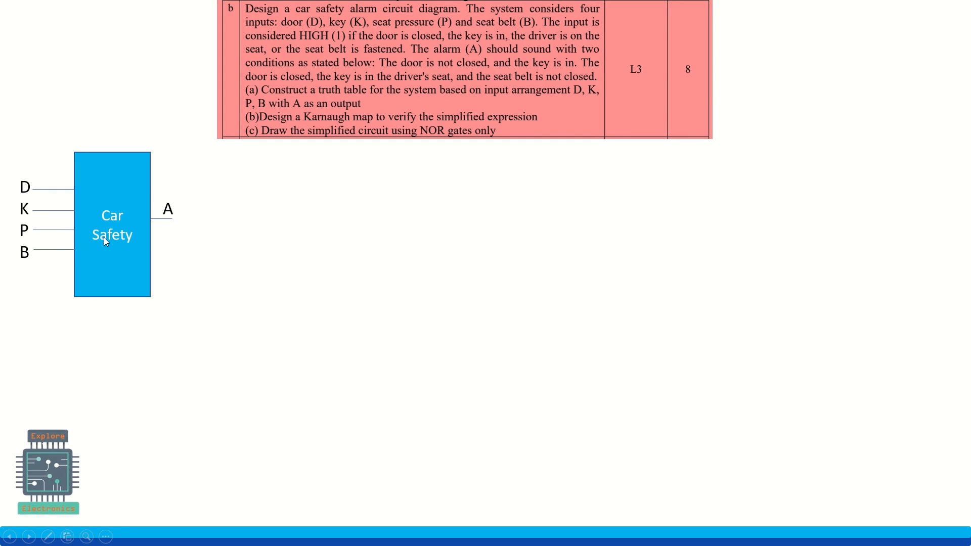
mouse_move(28, 176)
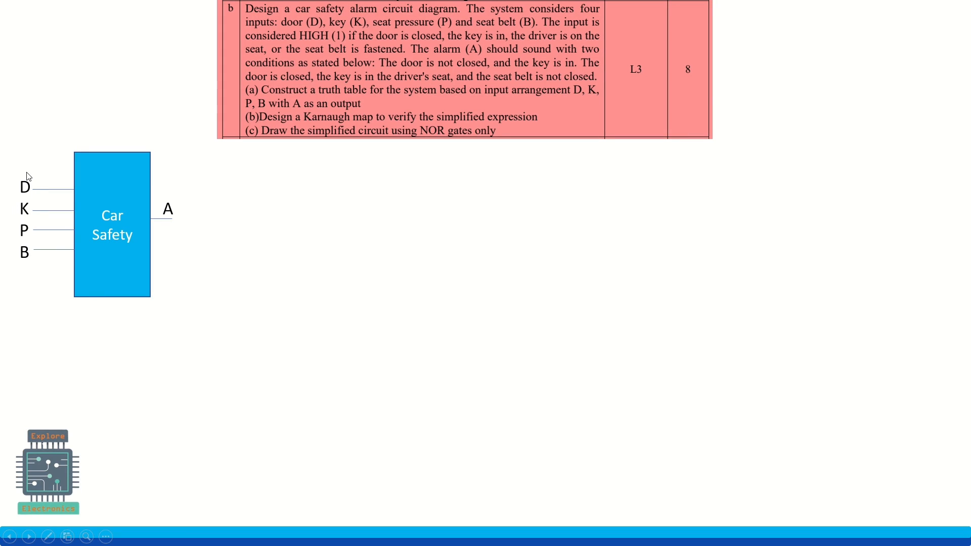
mouse_move(20, 260)
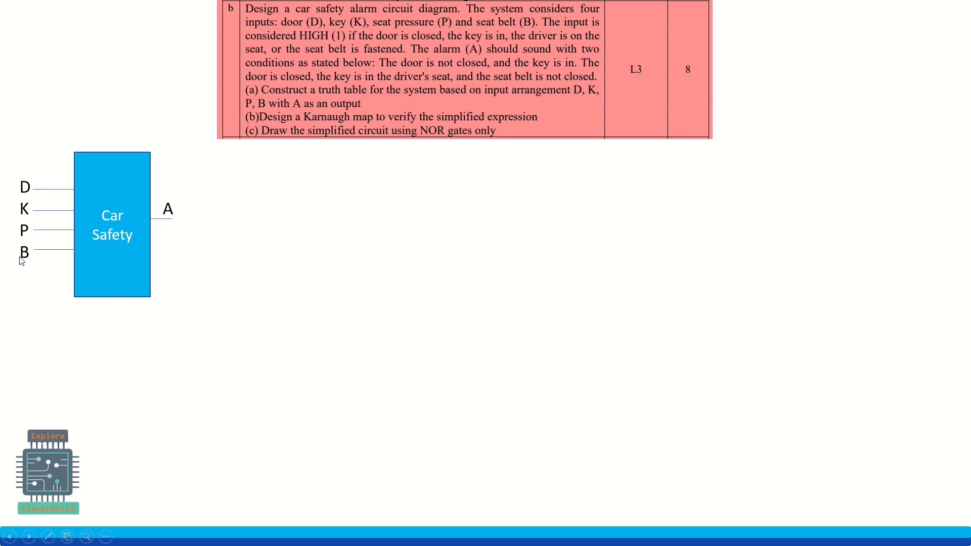
mouse_move(32, 187)
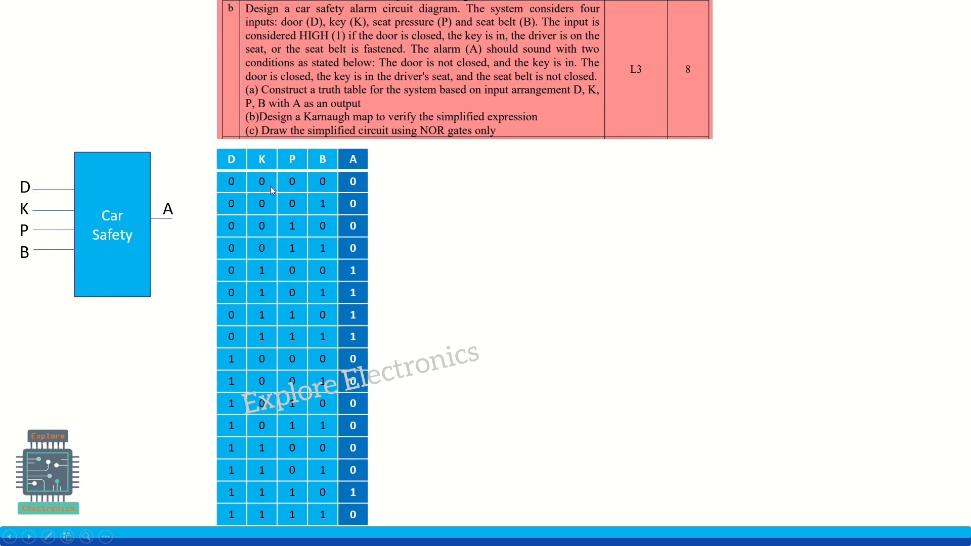
mouse_move(230, 172)
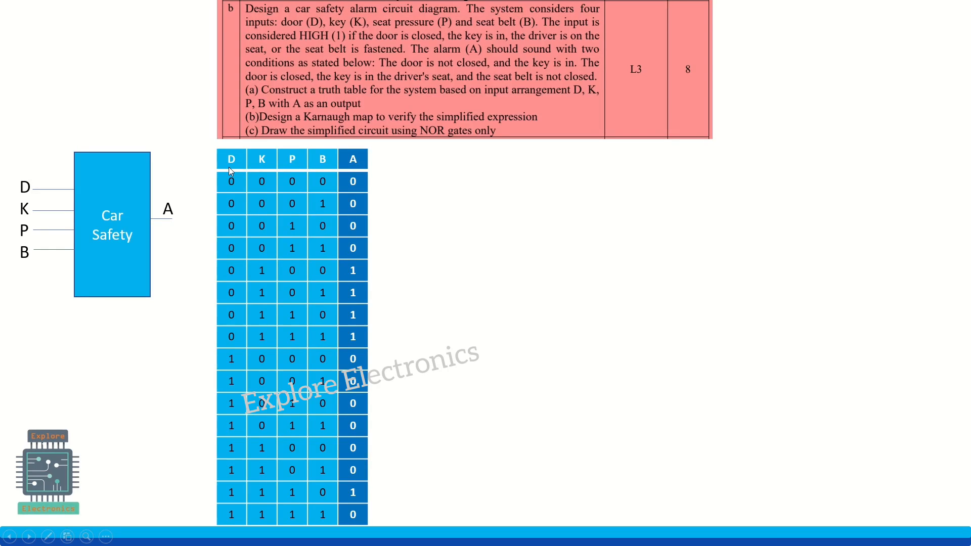
mouse_move(327, 188)
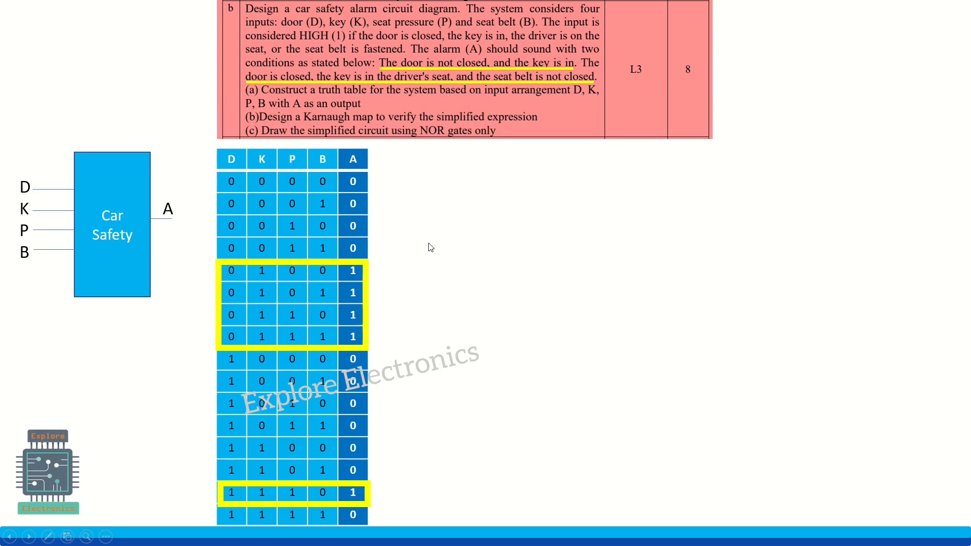
mouse_move(263, 282)
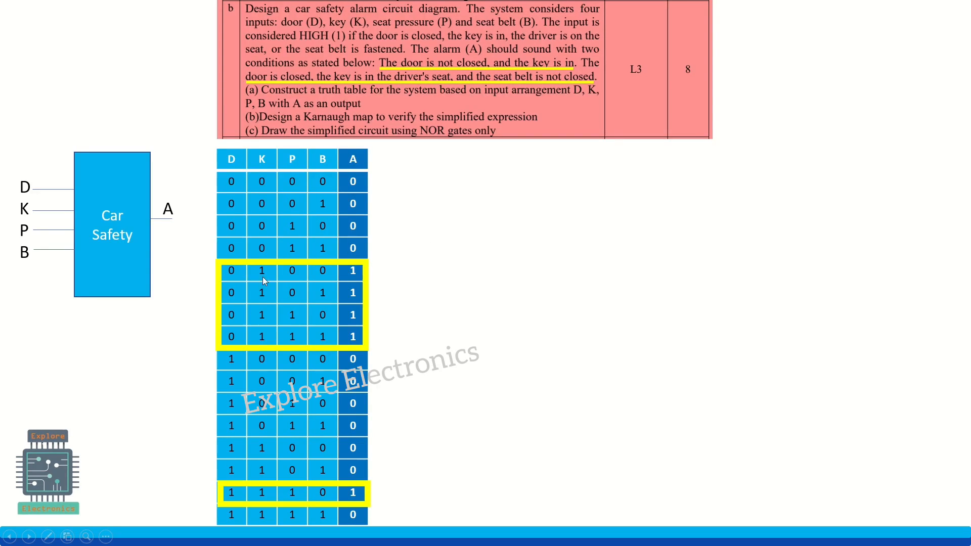
mouse_move(365, 269)
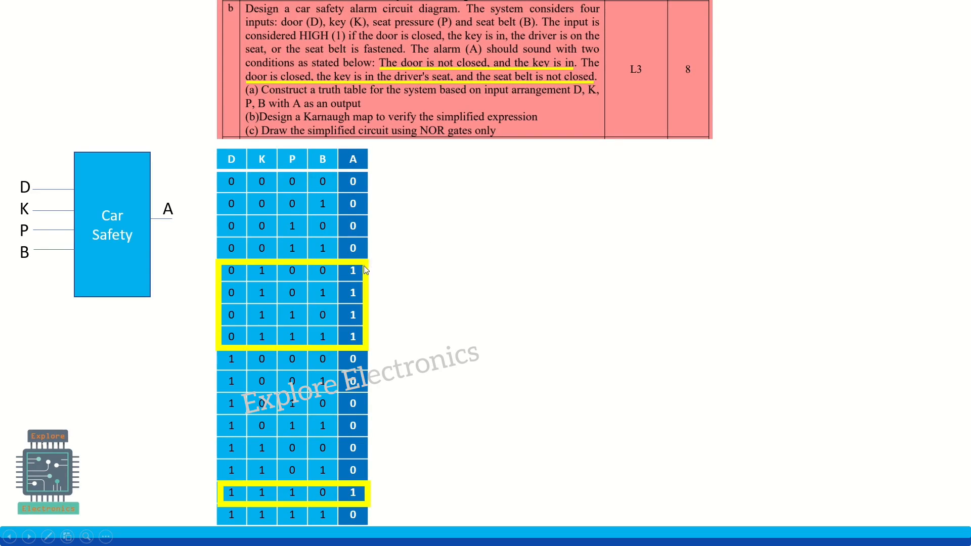
mouse_move(358, 351)
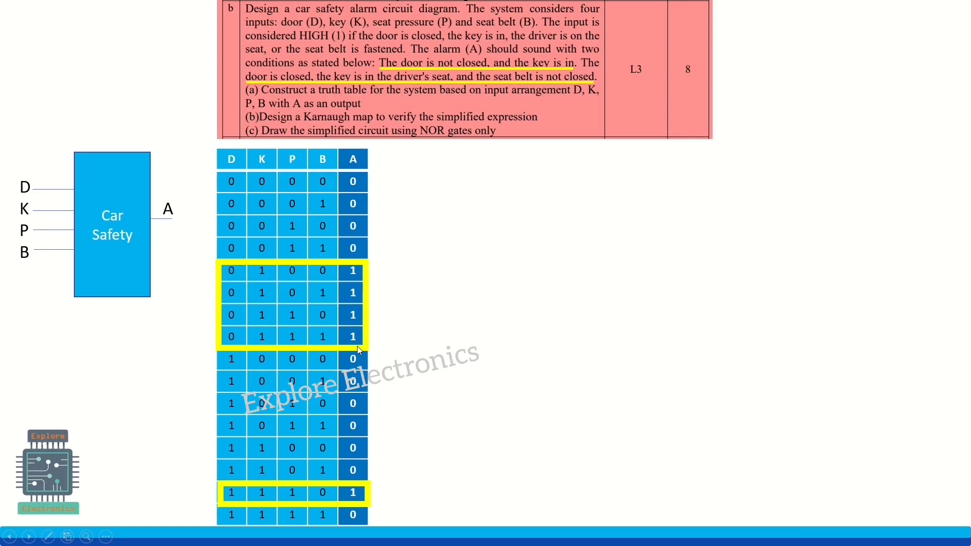
mouse_move(239, 490)
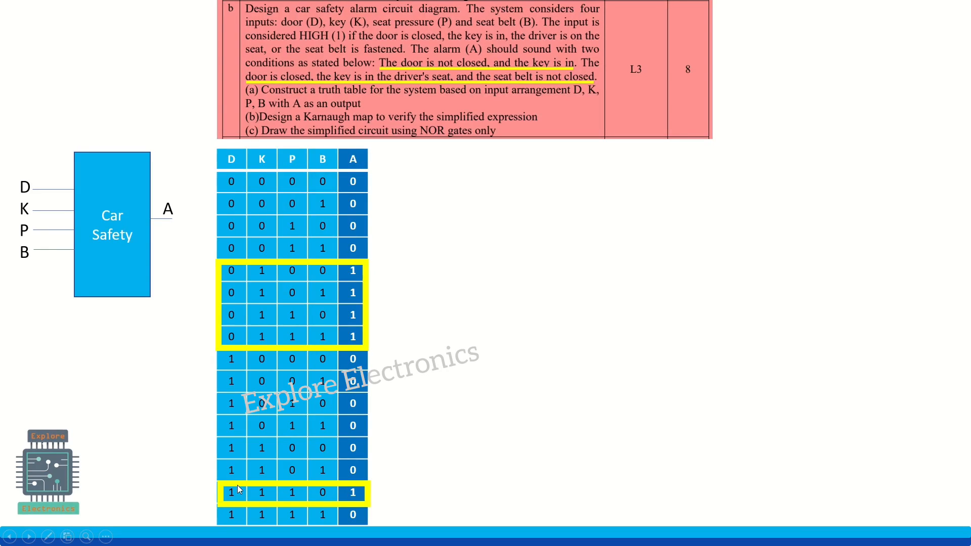
mouse_move(257, 498)
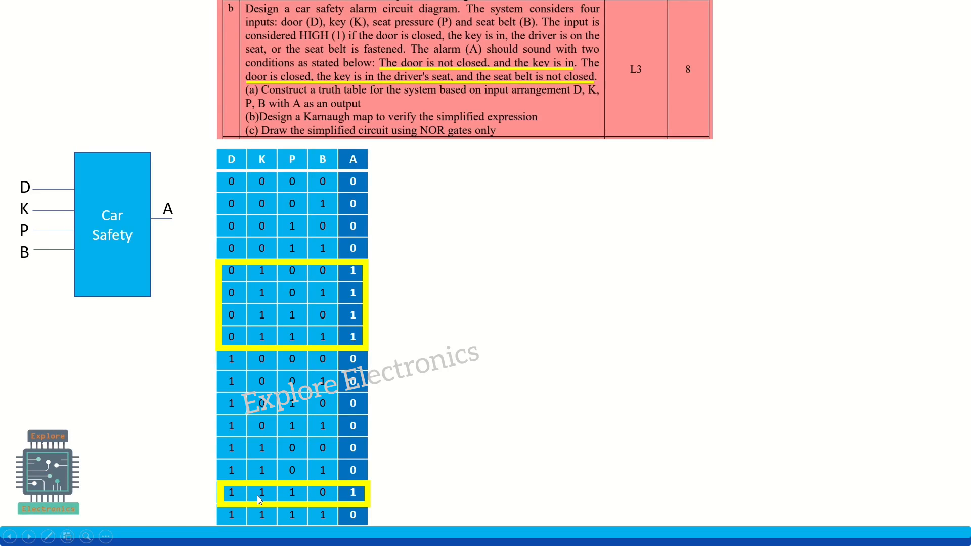
mouse_move(303, 496)
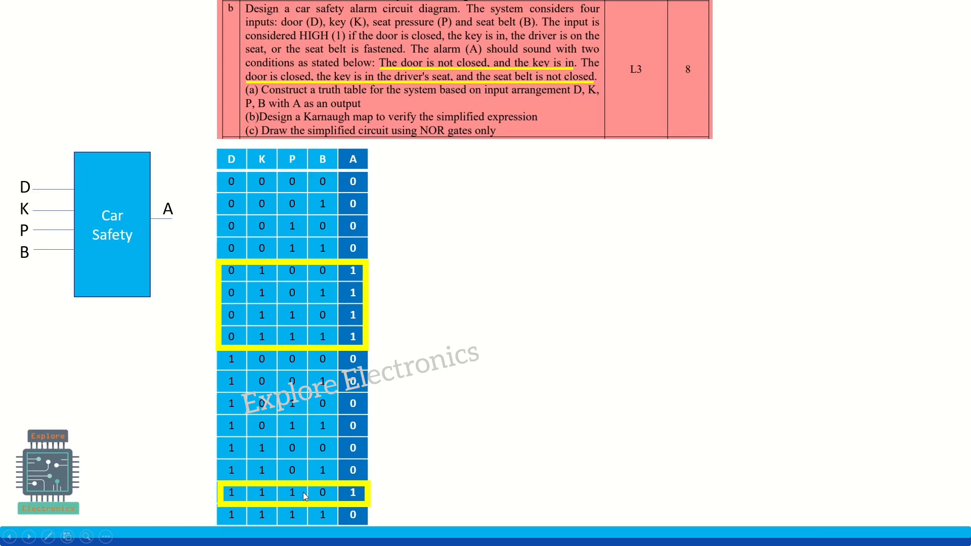
mouse_move(327, 485)
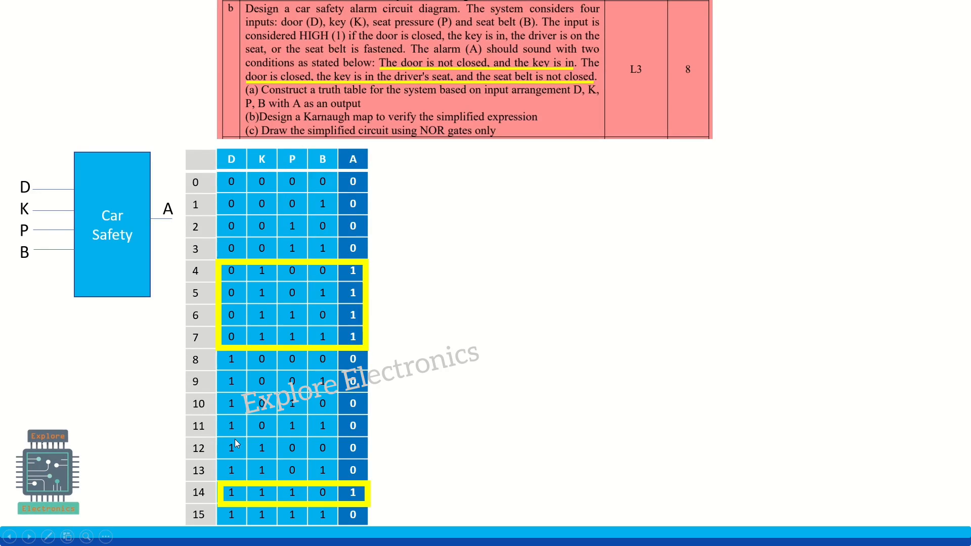
mouse_move(396, 394)
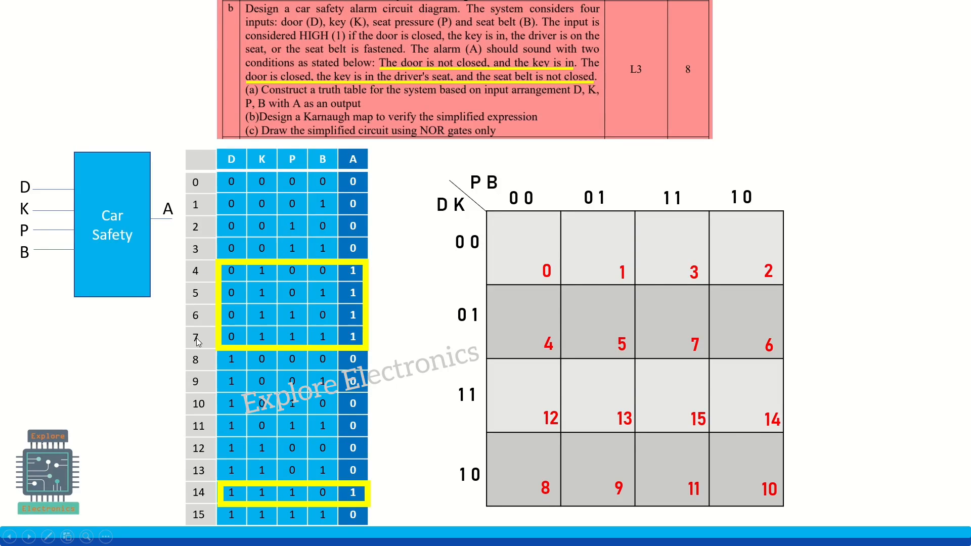
mouse_move(419, 423)
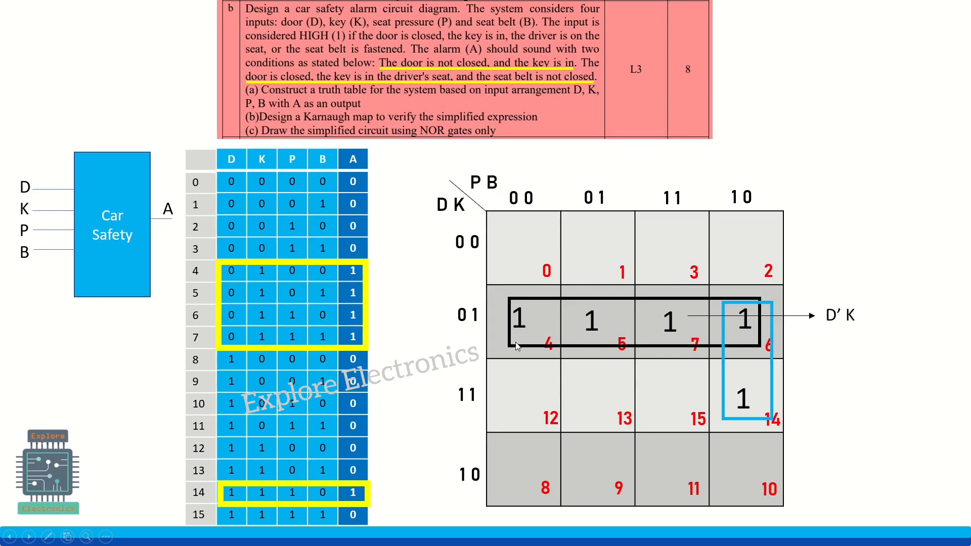
mouse_move(492, 329)
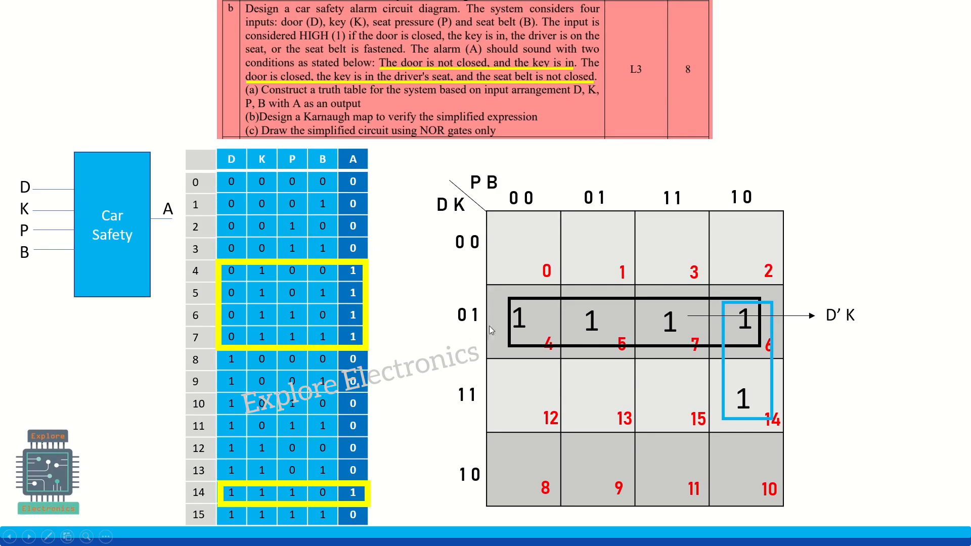
mouse_move(467, 326)
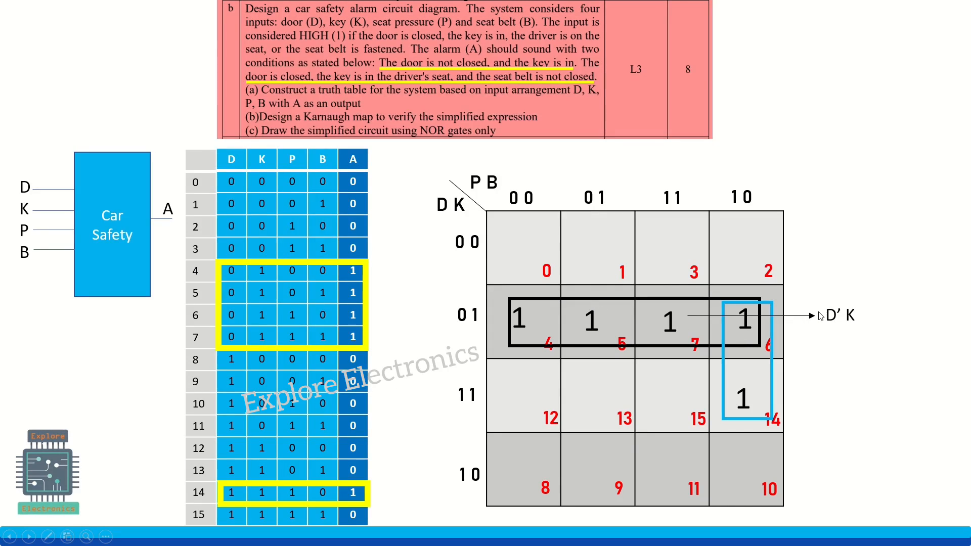
mouse_move(829, 291)
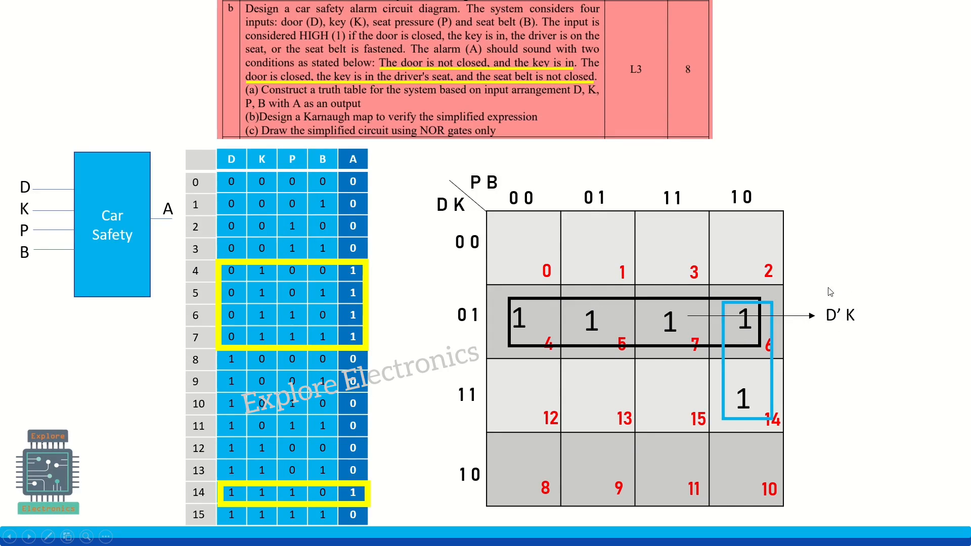
mouse_move(519, 74)
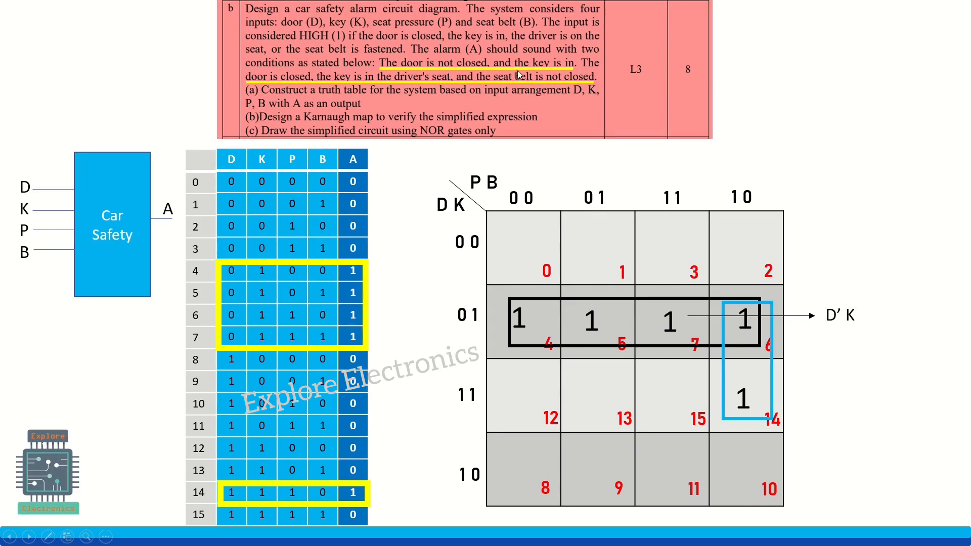
mouse_move(514, 93)
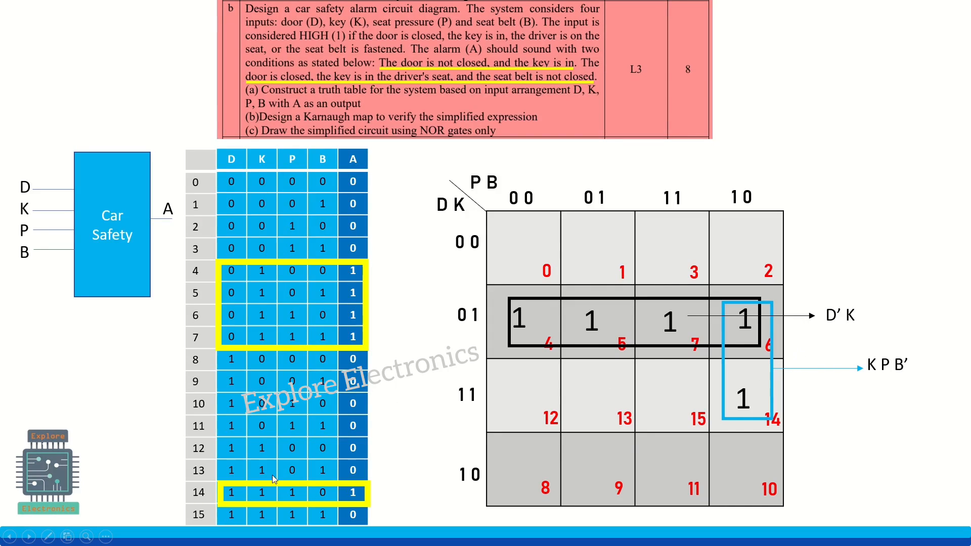
mouse_move(316, 496)
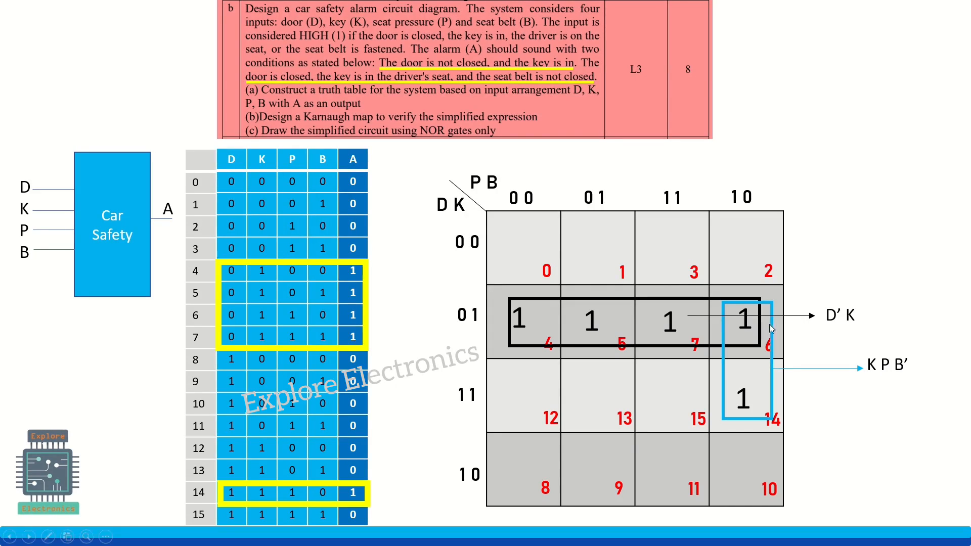
mouse_move(801, 353)
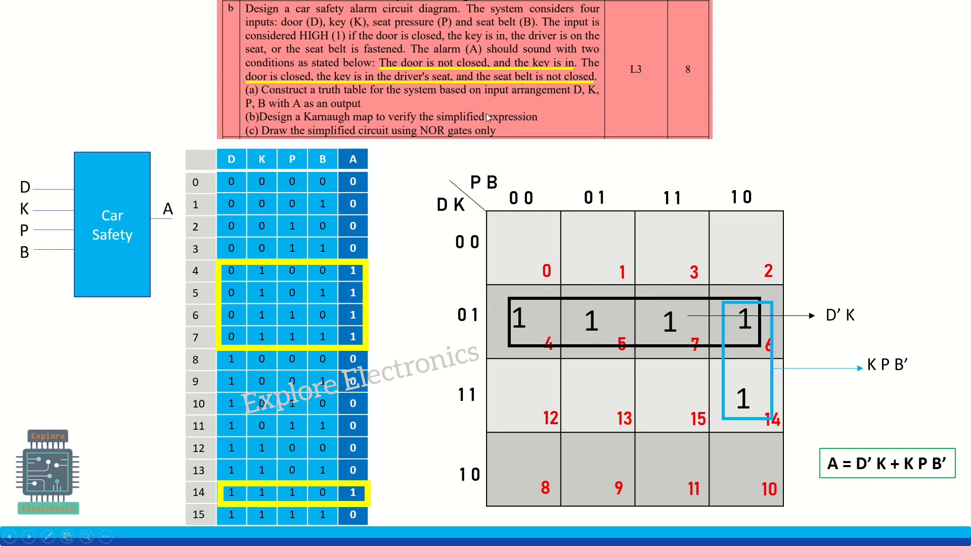
mouse_move(385, 164)
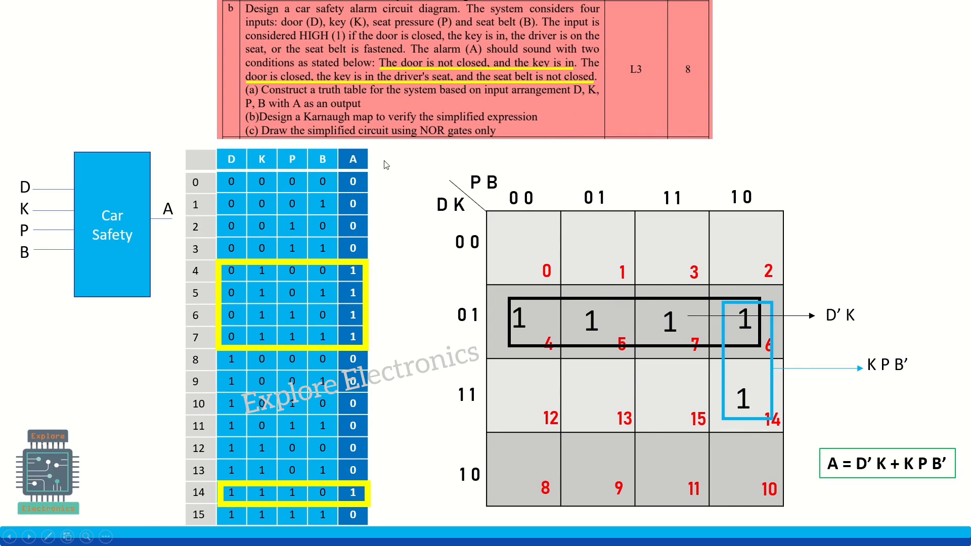
mouse_move(556, 163)
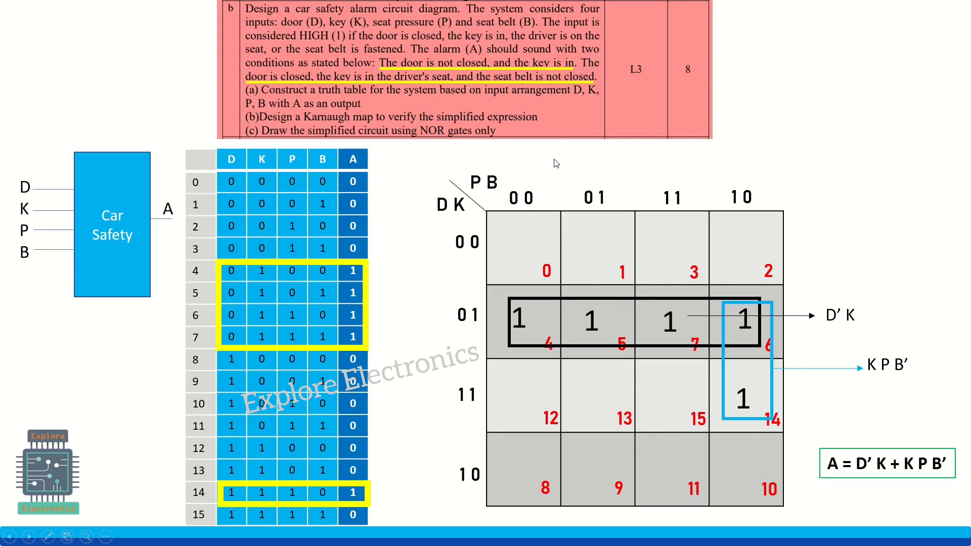